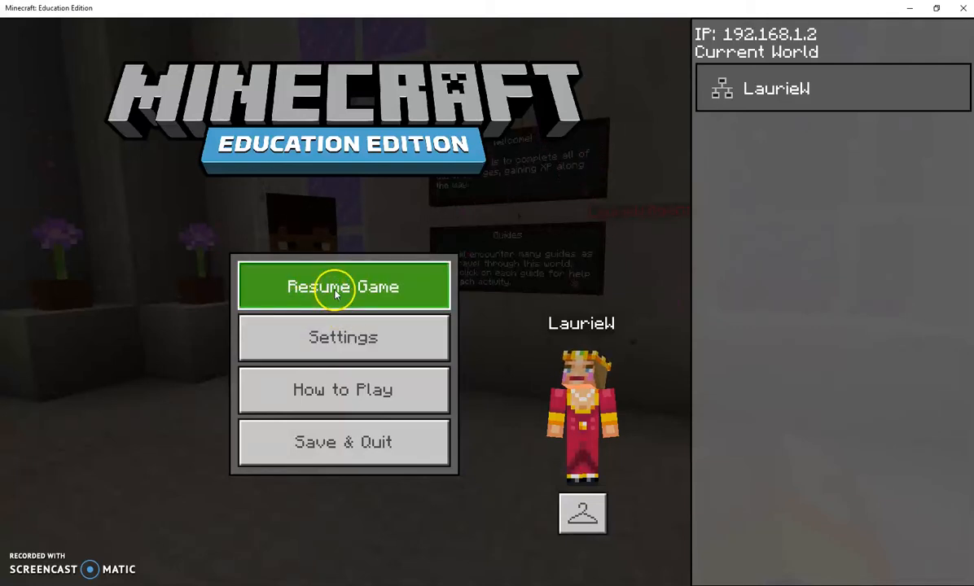
# Resume the world and face Entrance Guide 1 beside the welcome boards.
pyautogui.click(342, 286)
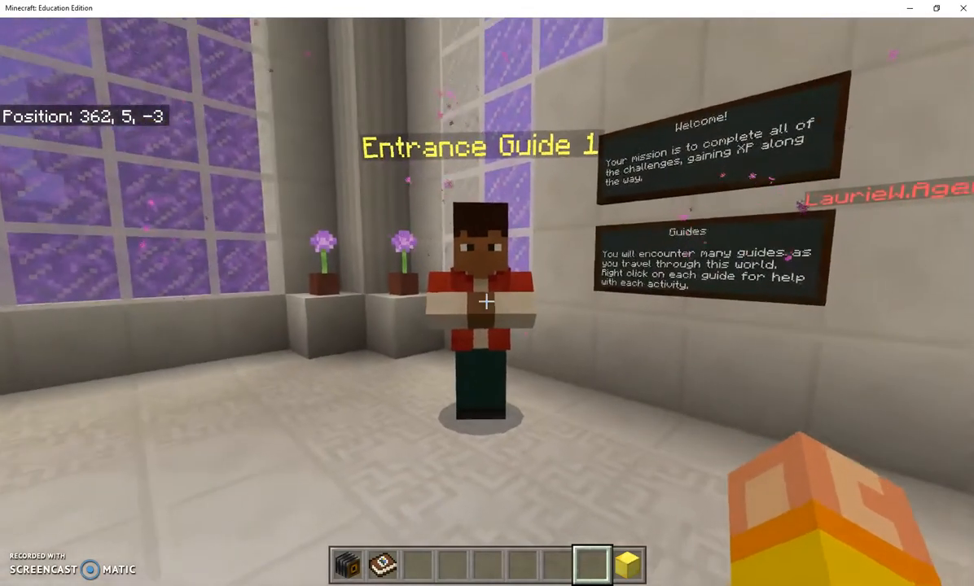
pyautogui.moveTo(486, 301)
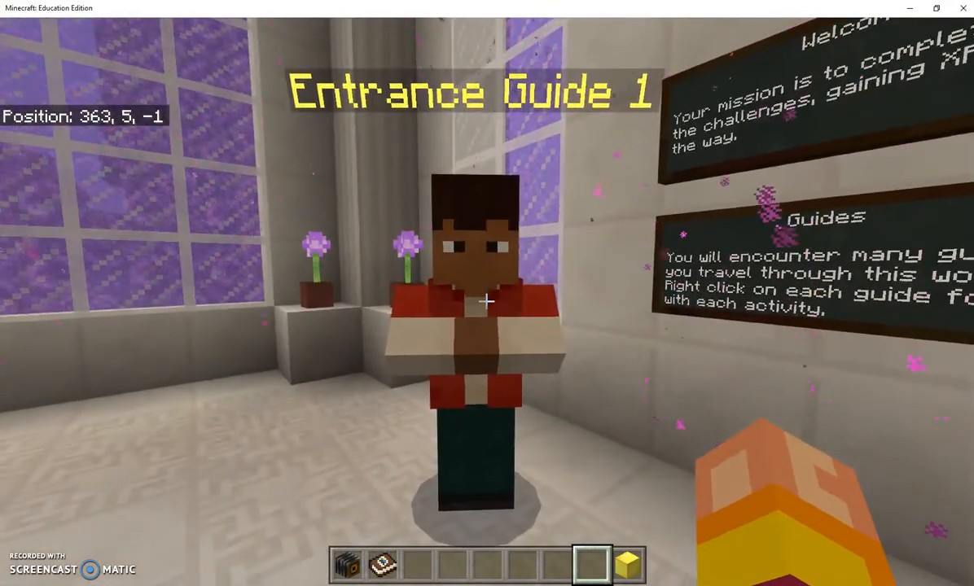
pyautogui.rightClick(485, 302)
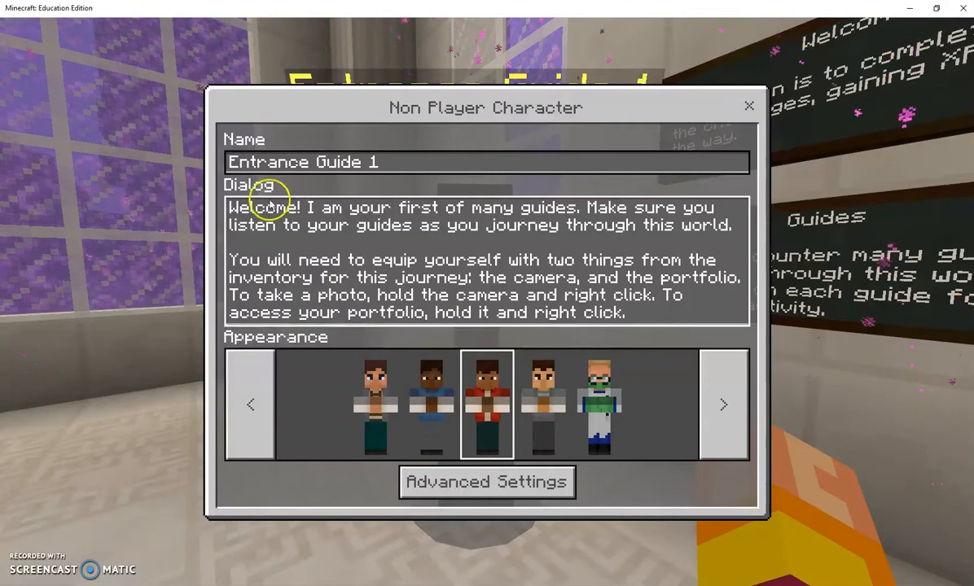
pyautogui.moveTo(687, 261)
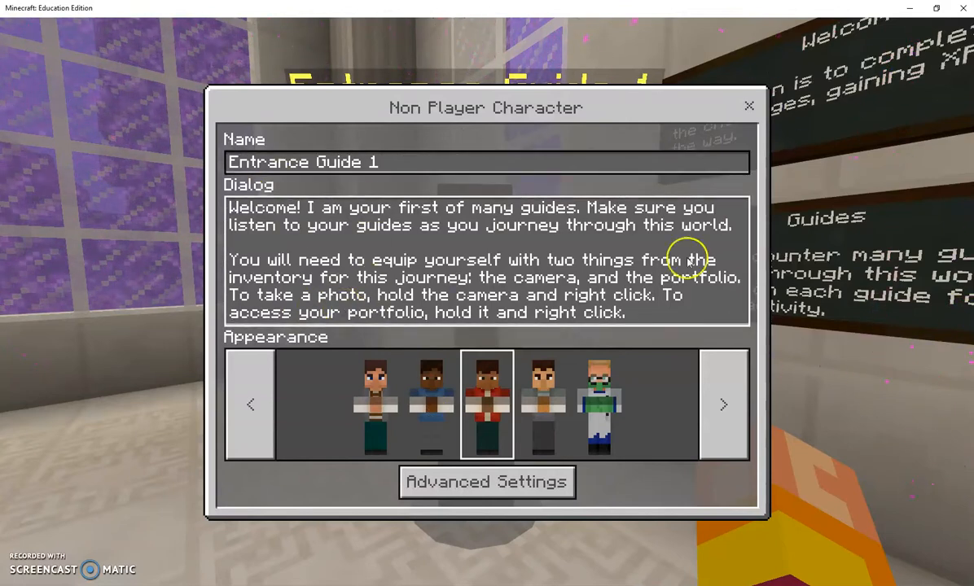
pyautogui.moveTo(723, 121)
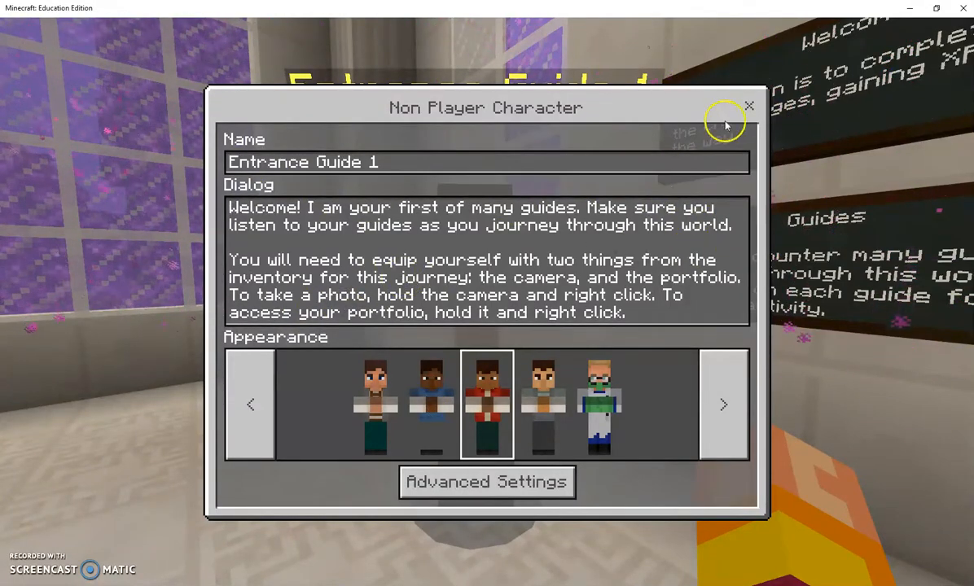
pyautogui.click(748, 106)
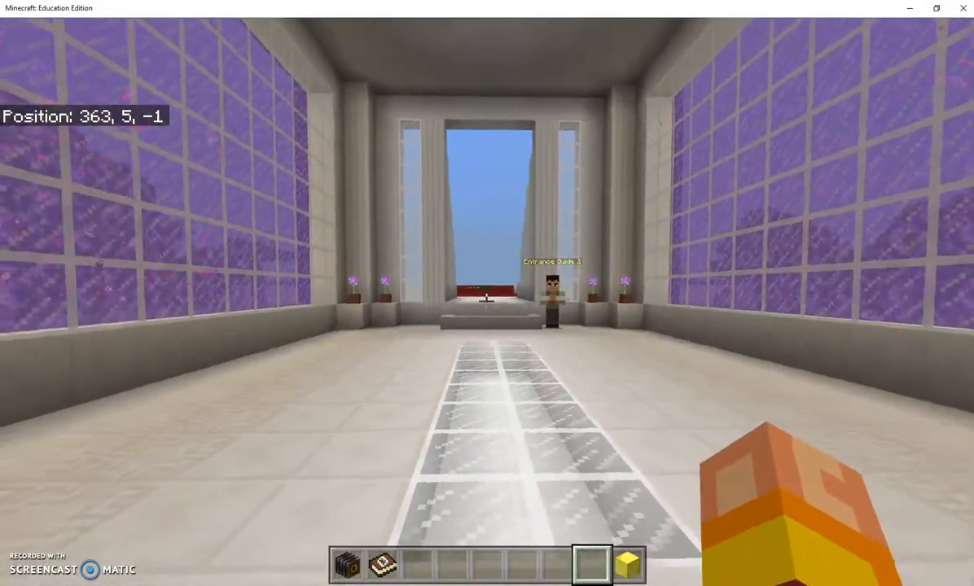
# Walk out of the hall along the path and fly up above the entrance building.
pyautogui.press('w')
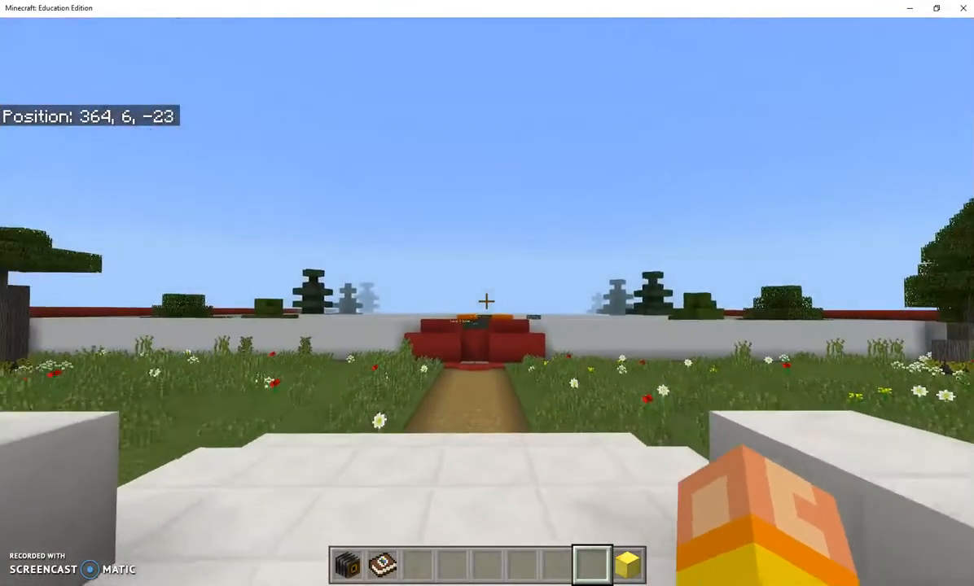
pyautogui.press('w')
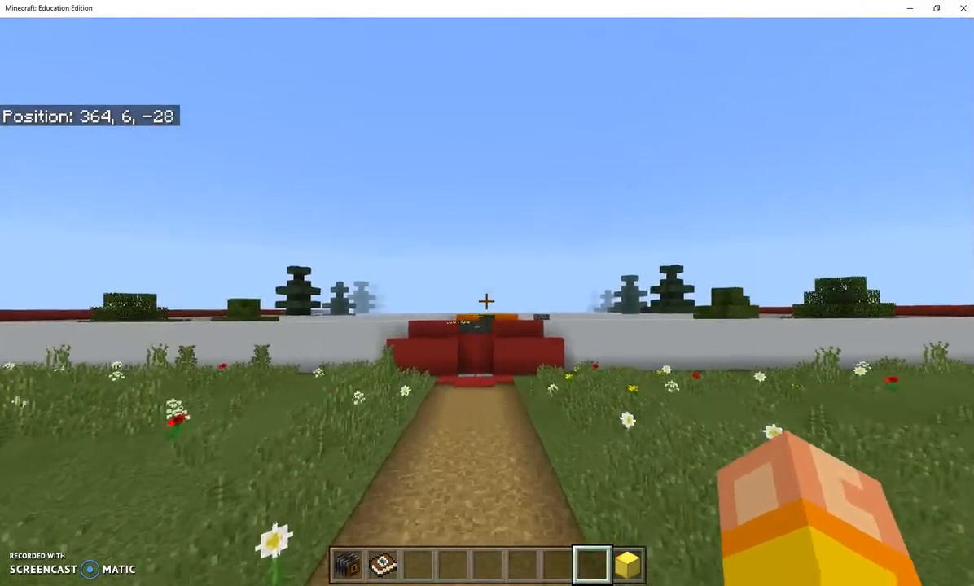
pyautogui.press('w')
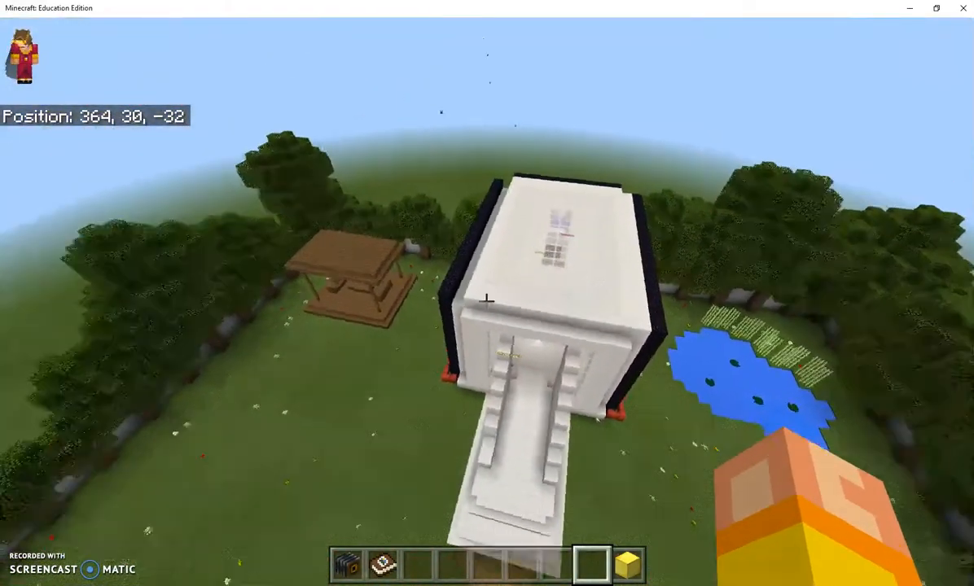
pyautogui.moveTo(487, 302)
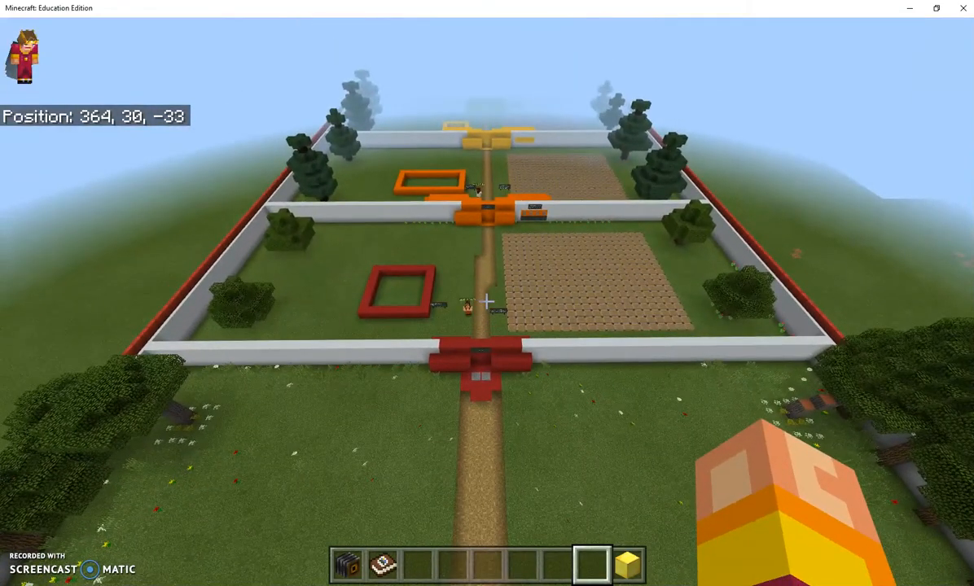
# Fly forward along the central path over each level's gate and shape outline.
pyautogui.press('w')
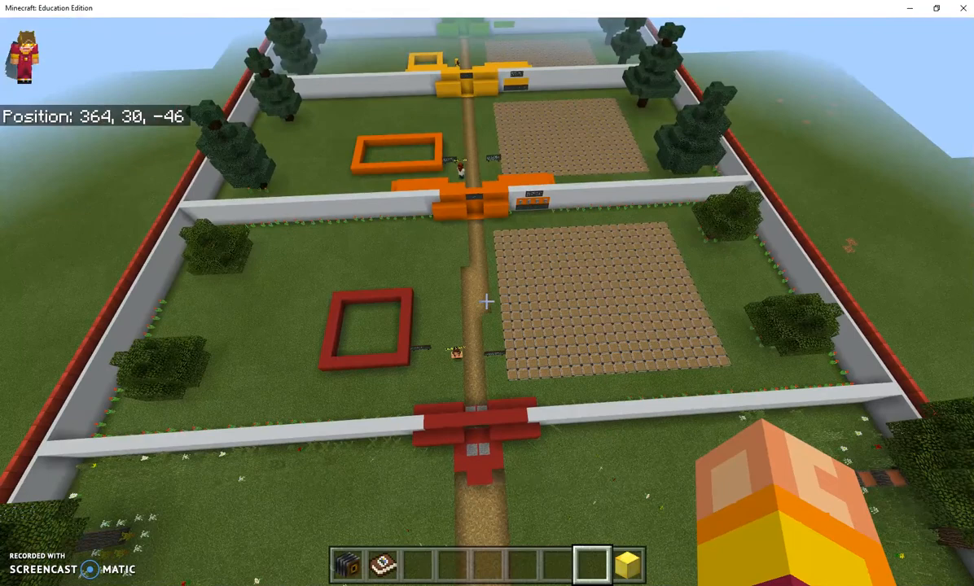
pyautogui.press('w')
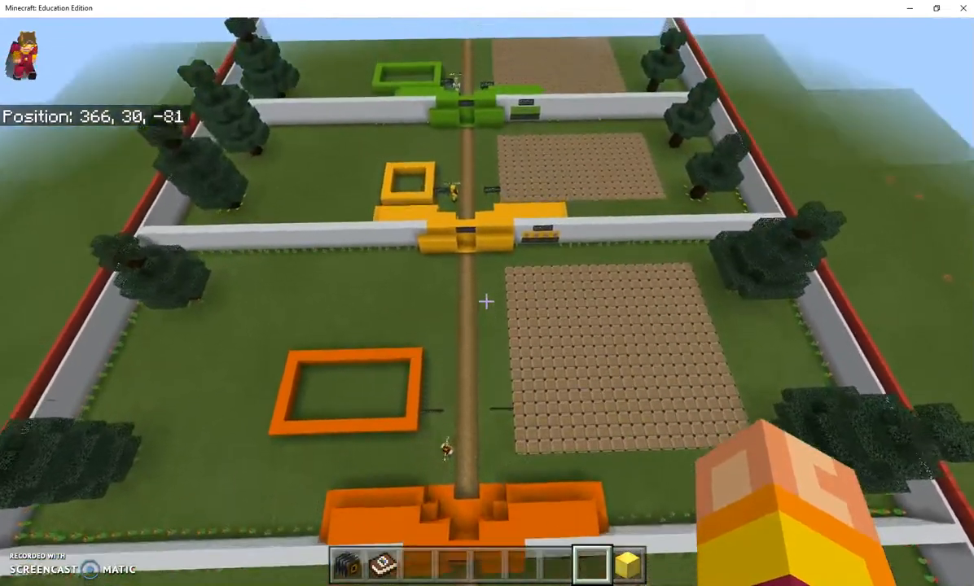
pyautogui.press('w')
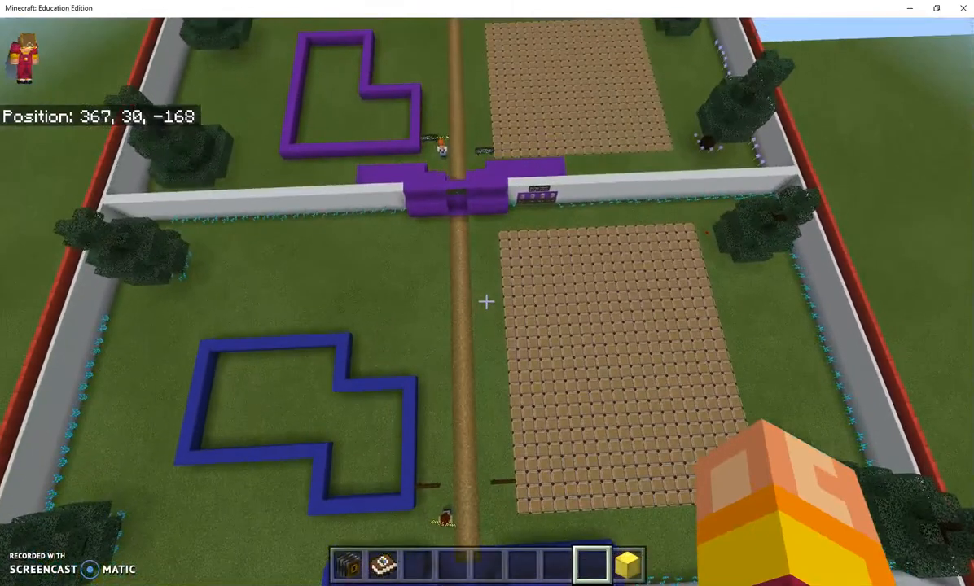
pyautogui.press('w')
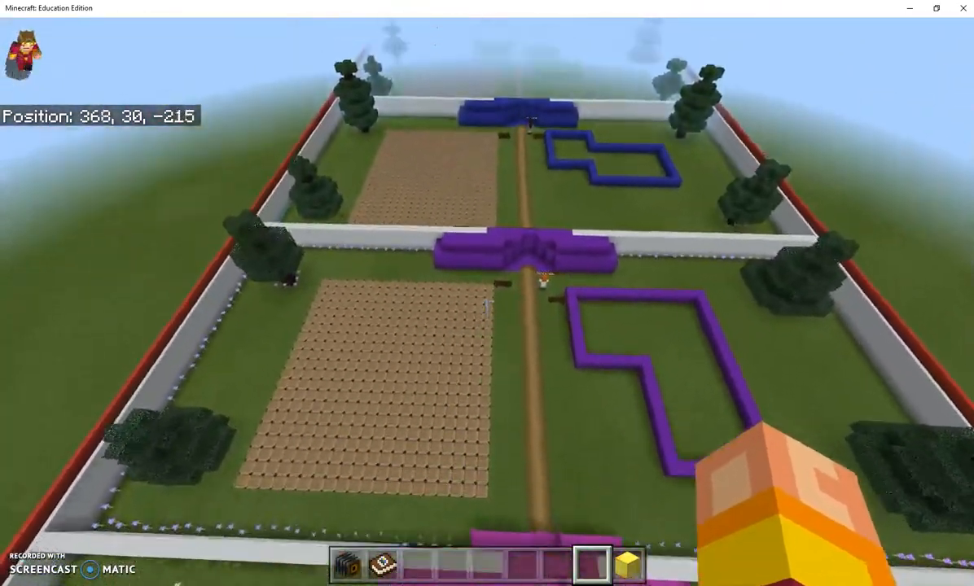
# Turn around and fly back over the levels toward the entrance.
pyautogui.press('w')
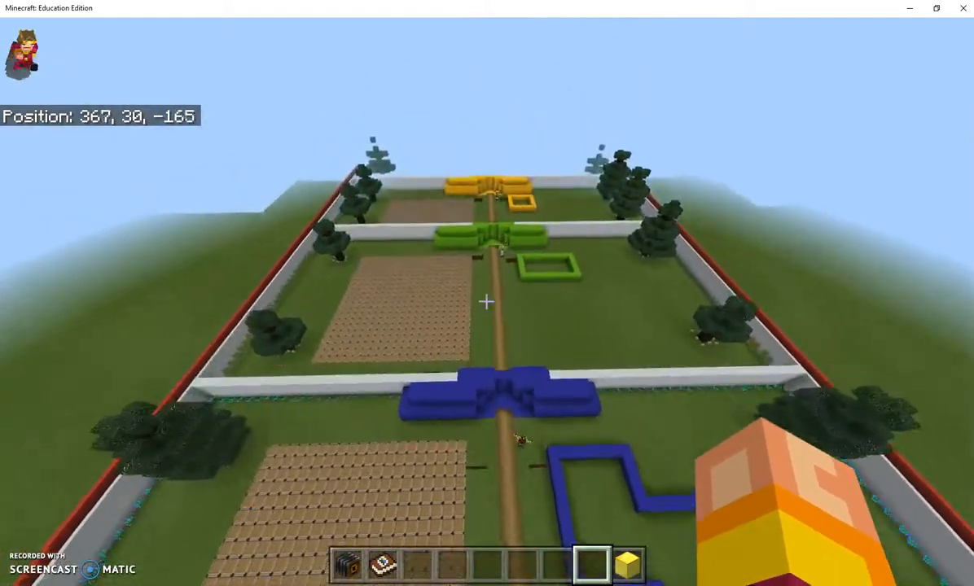
pyautogui.press('w')
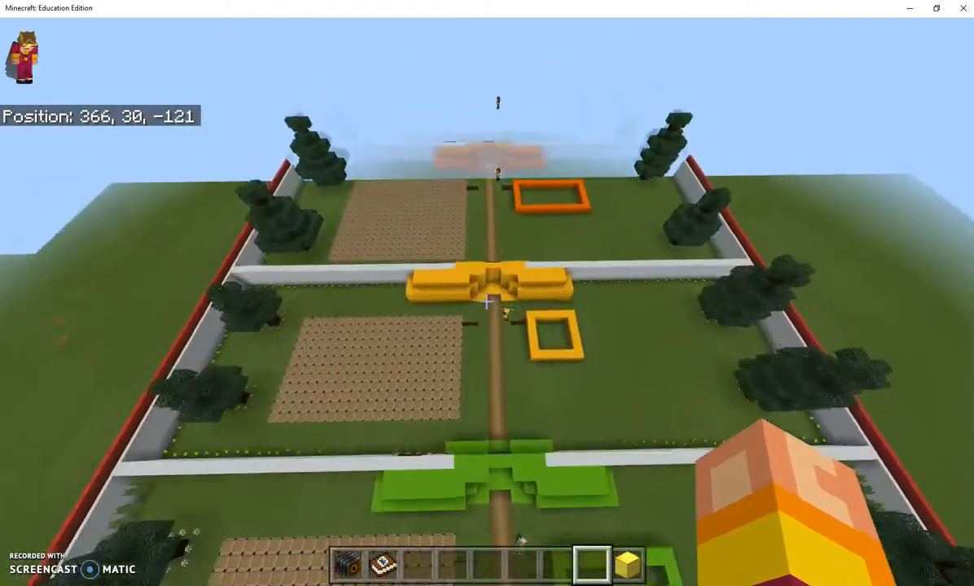
pyautogui.press('w')
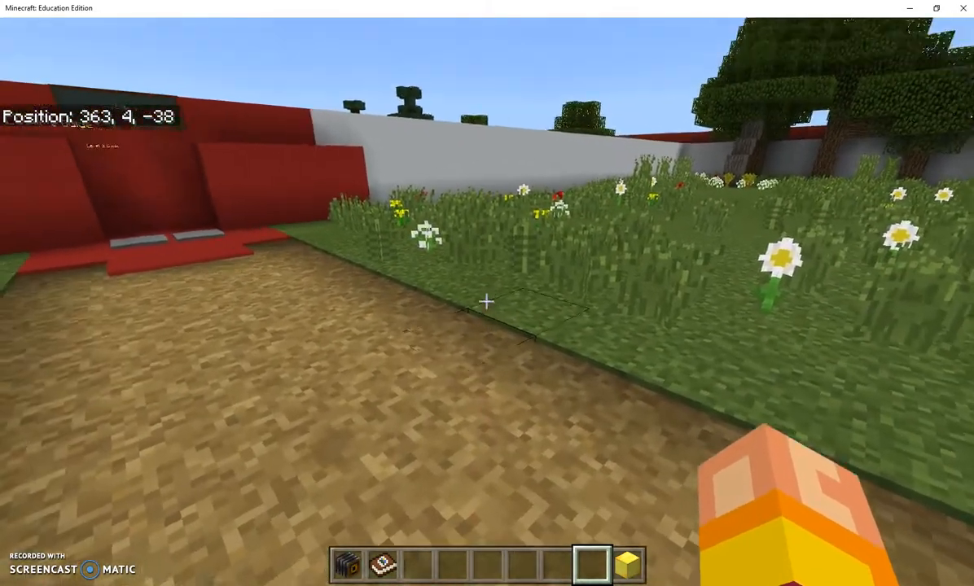
pyautogui.moveTo(487, 301)
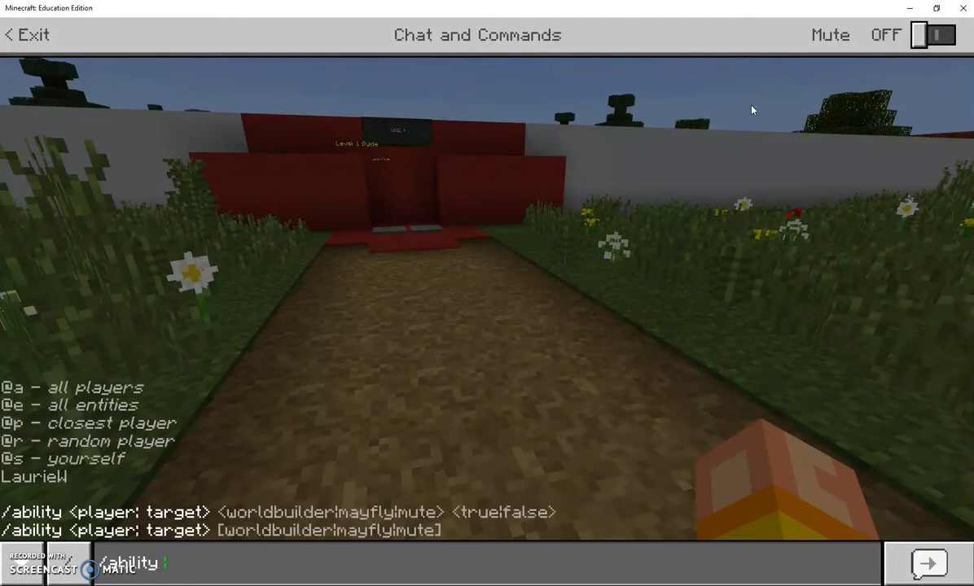
# Run /ability @a mayfly false, then /wb to set World Builder to false.
pyautogui.write('@a')
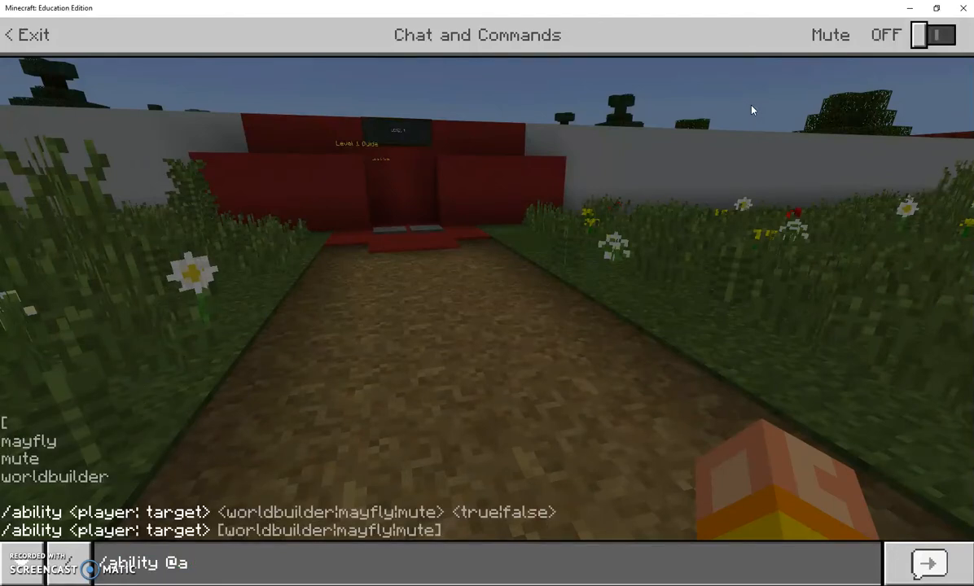
pyautogui.write('mayfly fal')
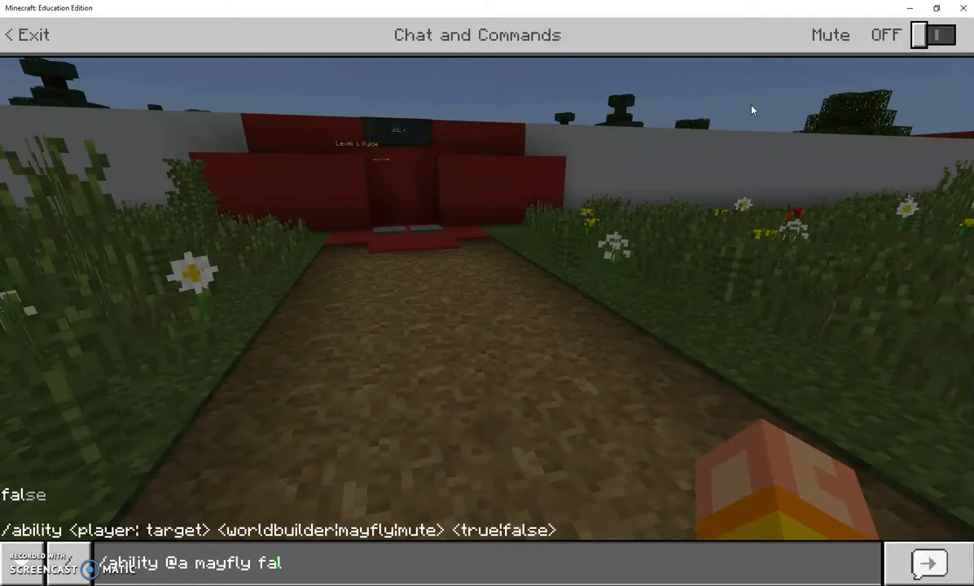
pyautogui.write('se')
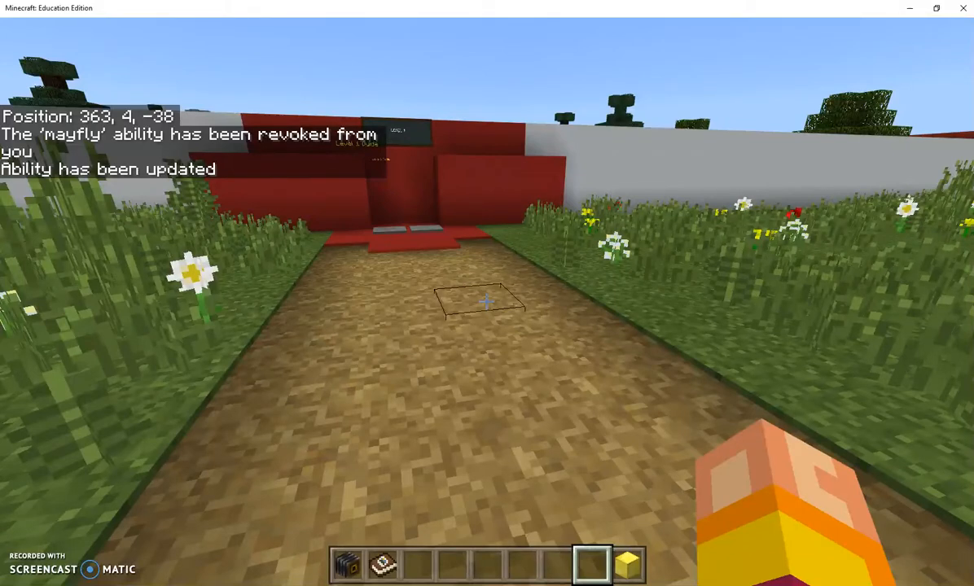
pyautogui.moveTo(487, 293)
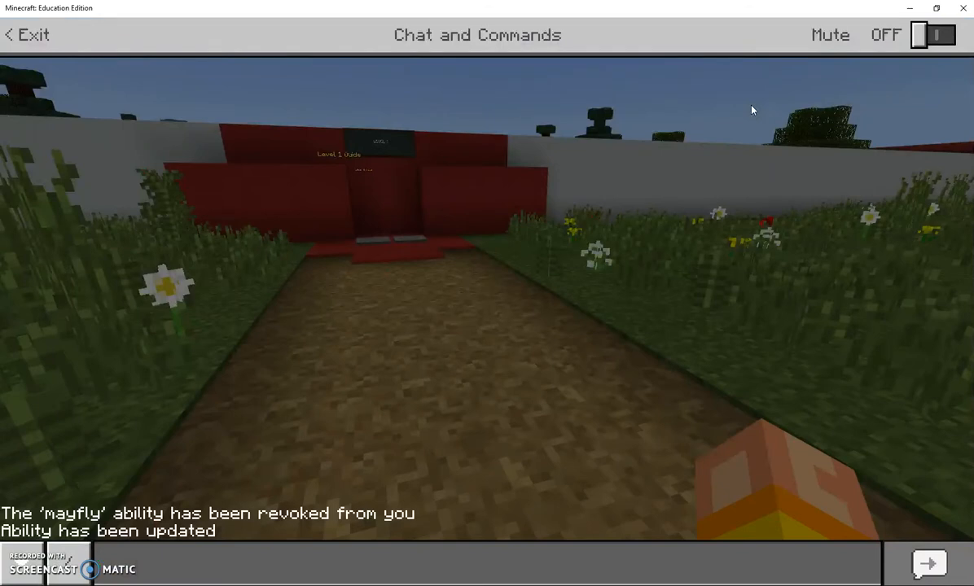
pyautogui.write('/wb')
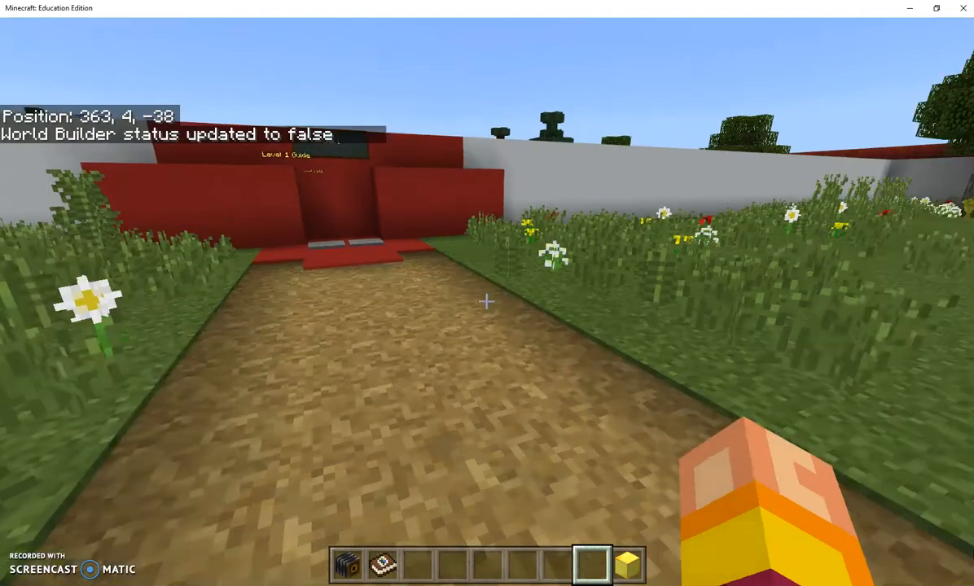
pyautogui.moveTo(486, 302)
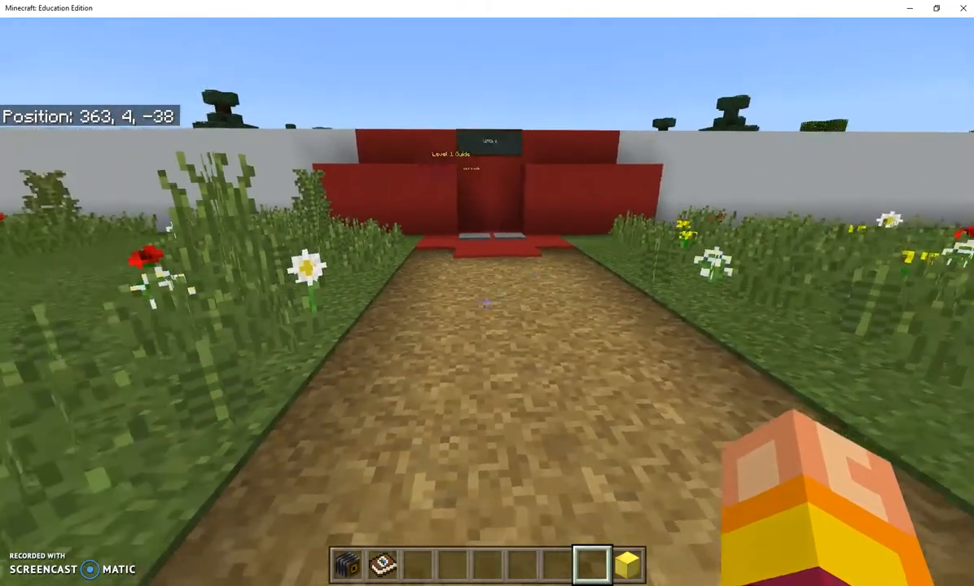
pyautogui.moveTo(487, 294)
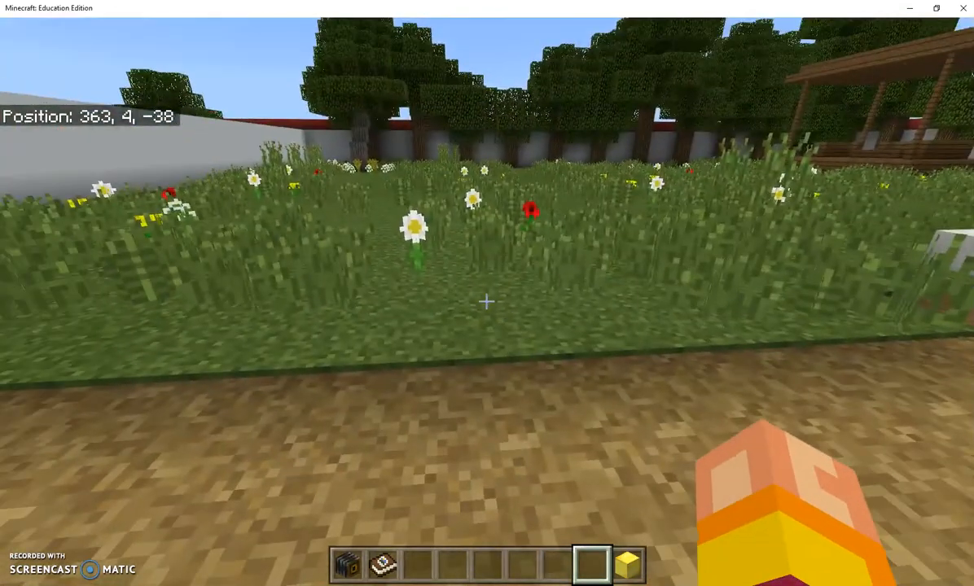
pyautogui.click(626, 563)
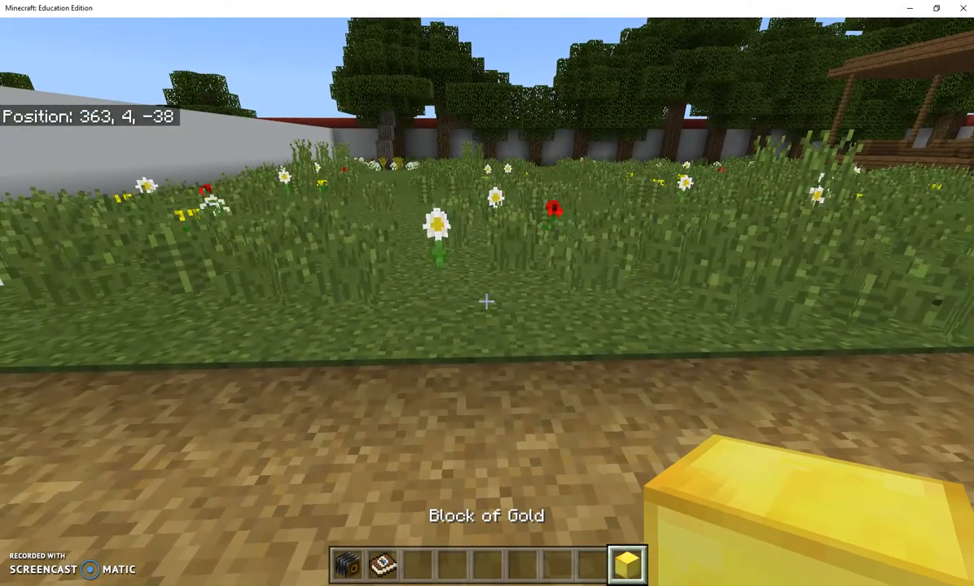
pyautogui.moveTo(487, 293)
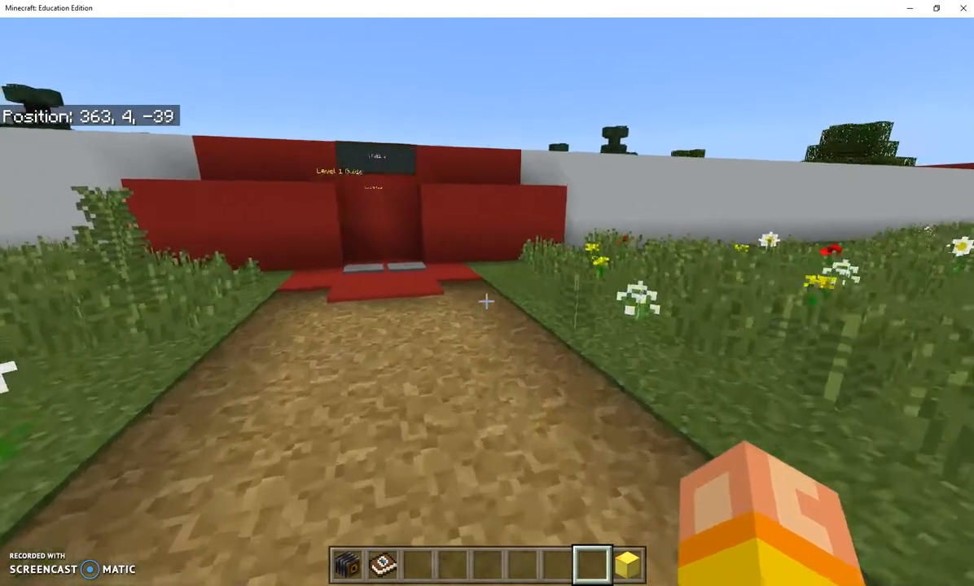
# Walk to the gate, read the Level 1 Guide's message and the Level 1 Activity perimeter poster.
pyautogui.press('w')
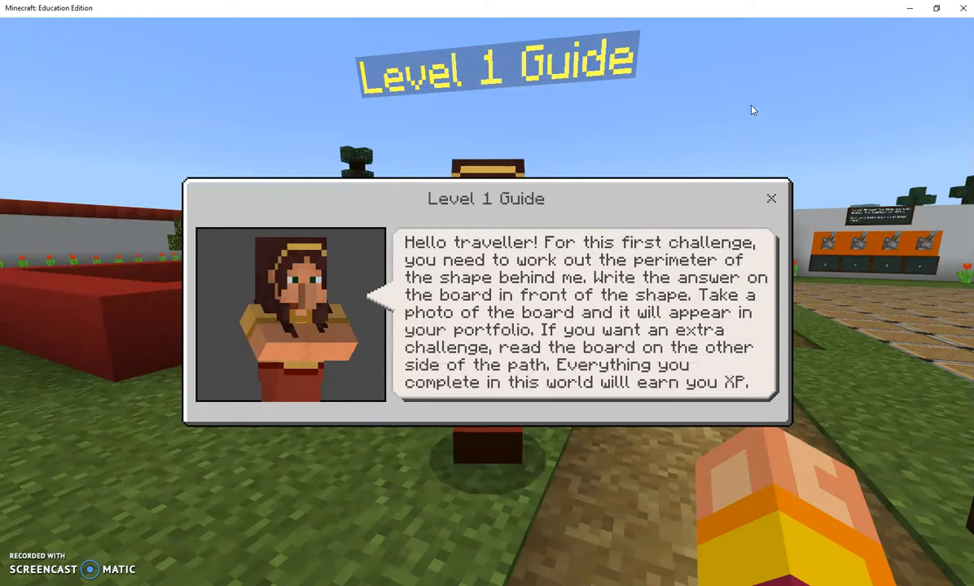
pyautogui.moveTo(772, 199)
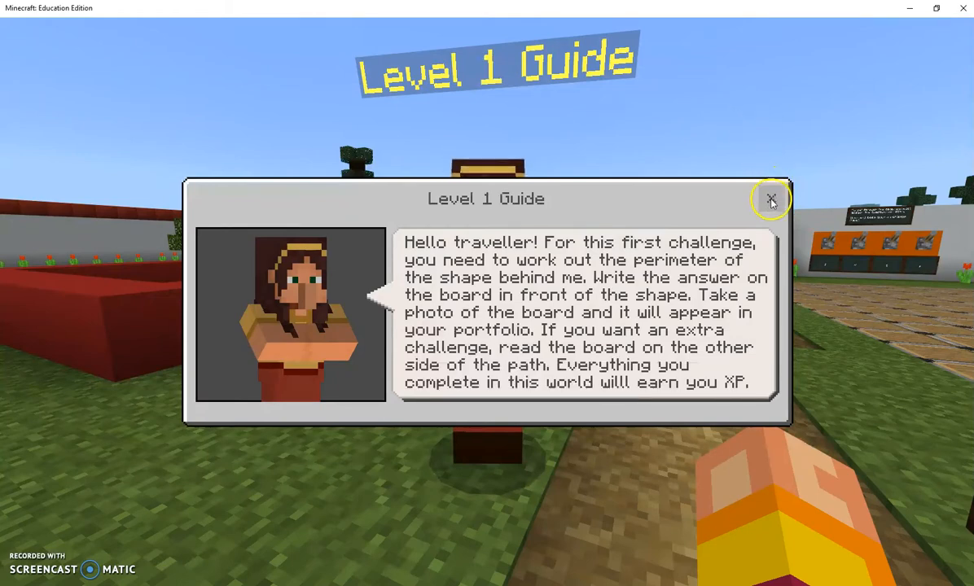
pyautogui.click(770, 199)
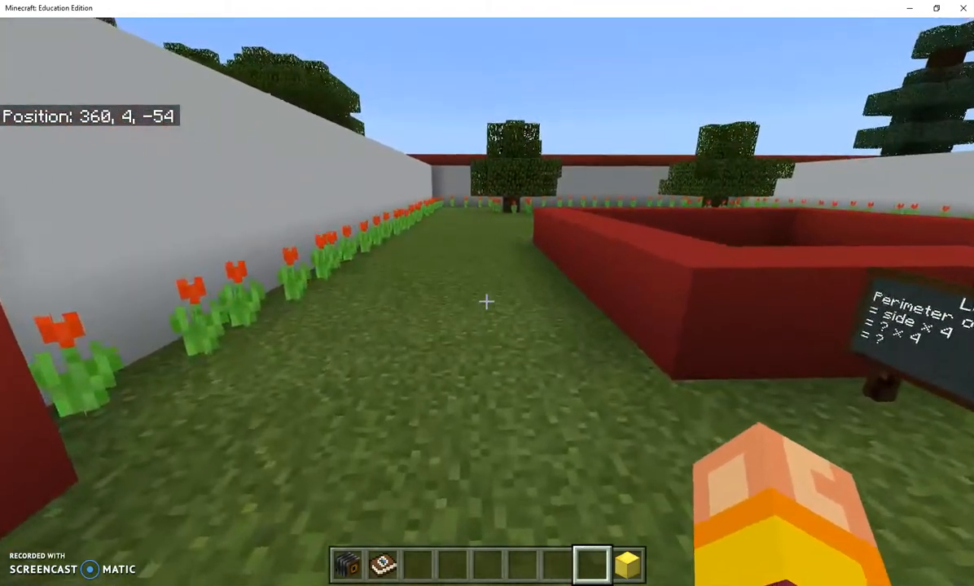
pyautogui.moveTo(487, 293)
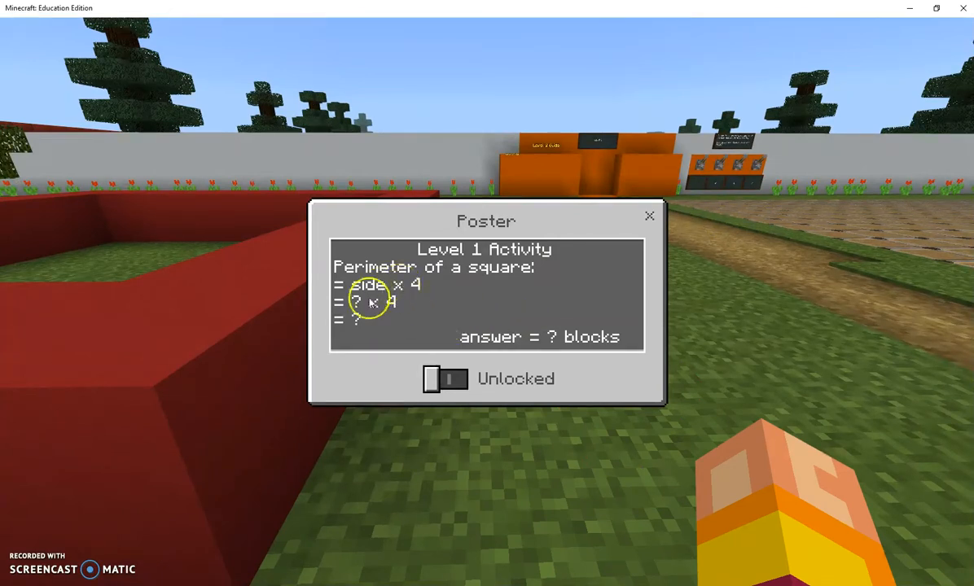
pyautogui.moveTo(632, 337)
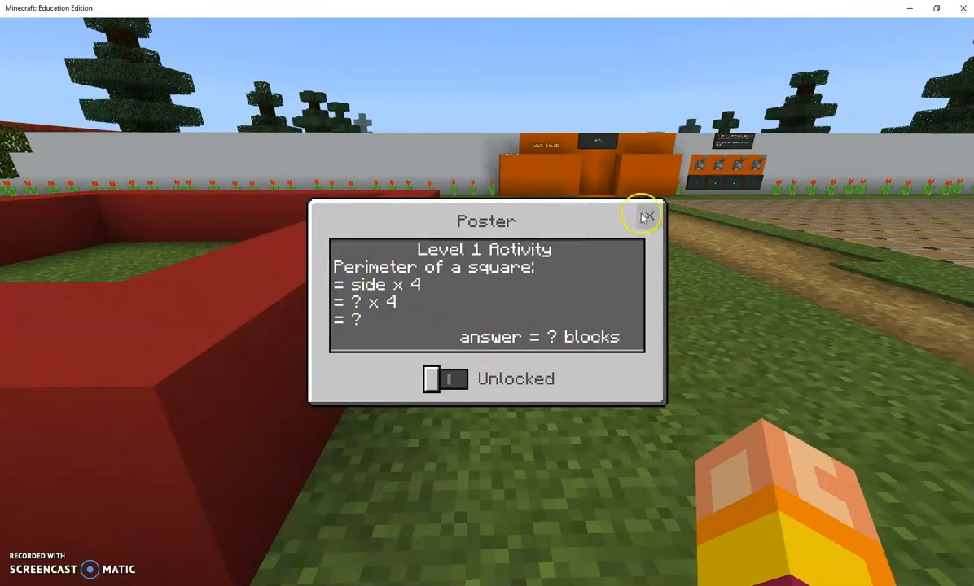
pyautogui.click(646, 215)
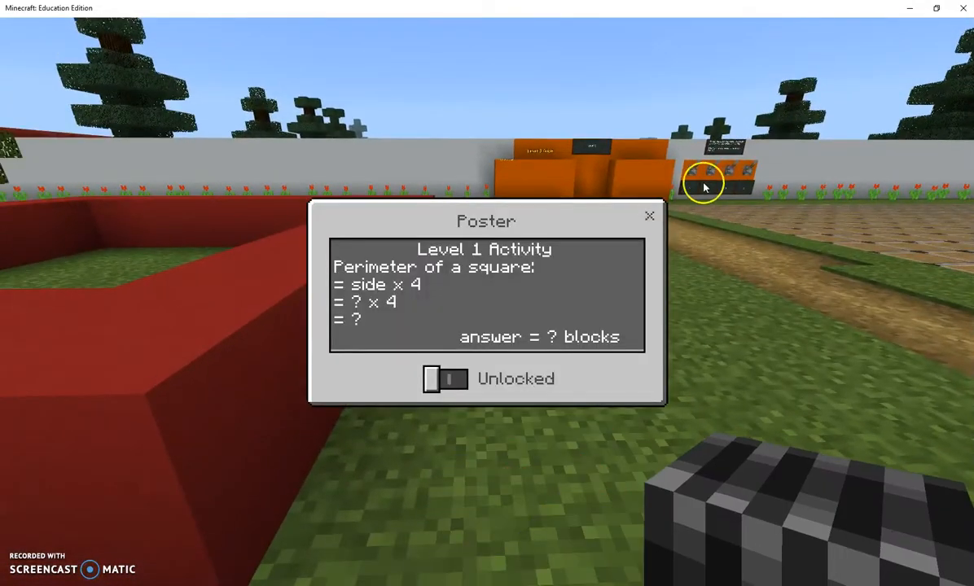
# Photograph the Level 1 Activity board and caption it 'Level 1 Activity' in the portfolio.
pyautogui.click(648, 215)
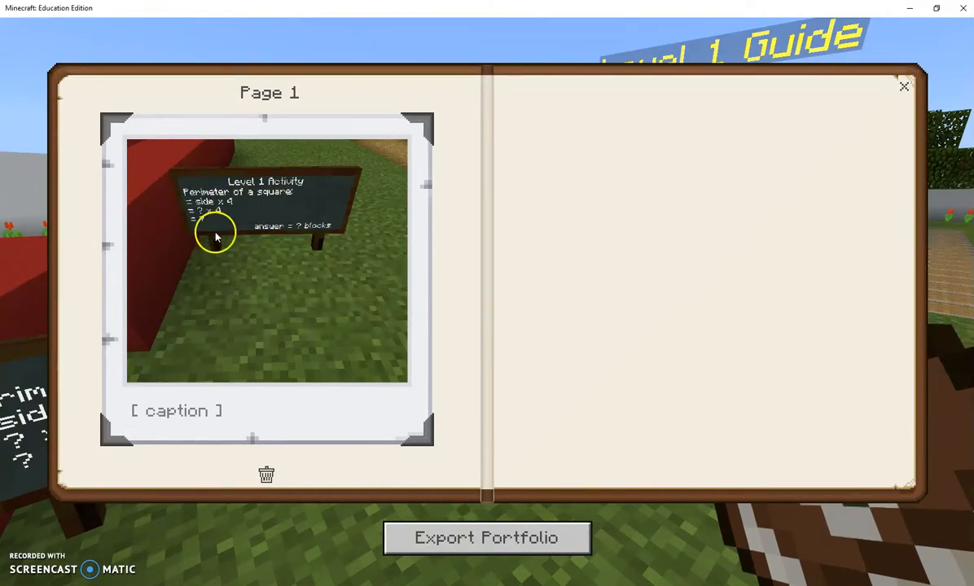
pyautogui.click(203, 410)
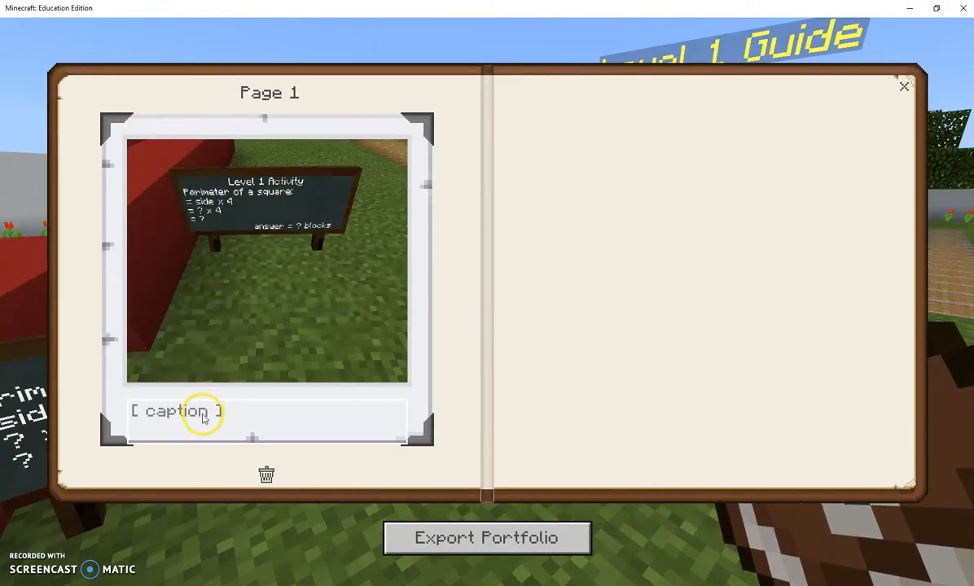
pyautogui.click(187, 411)
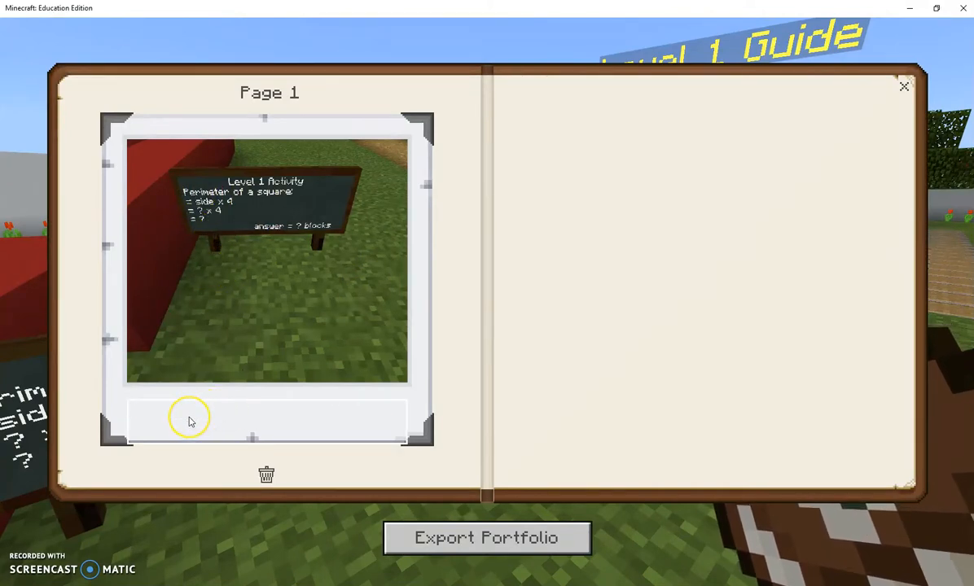
pyautogui.write('Level 1 Activit')
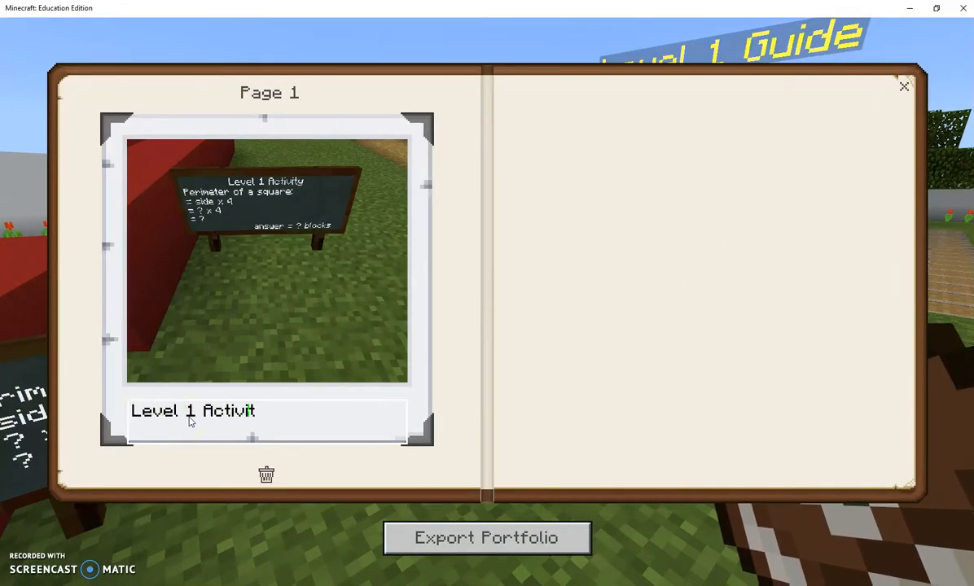
pyautogui.write('y')
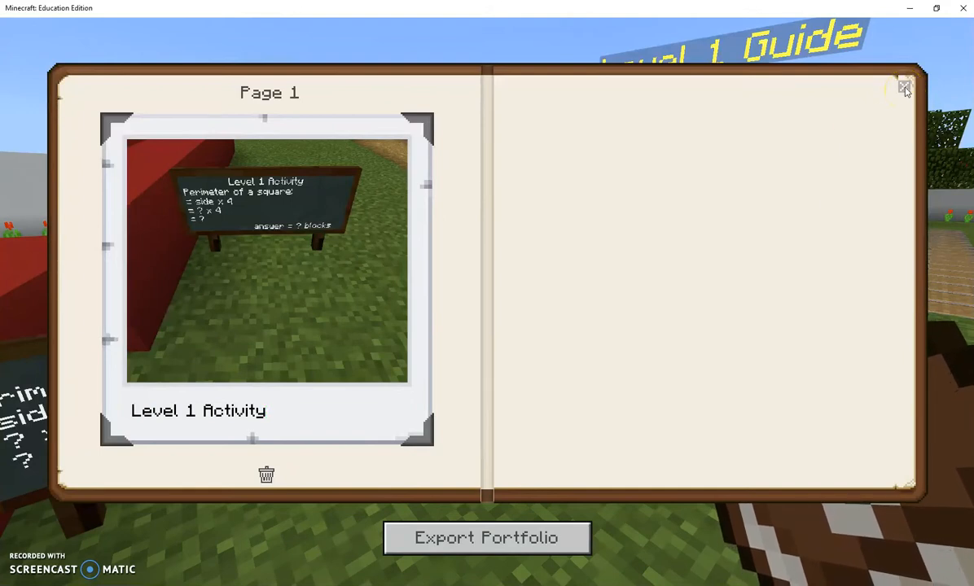
pyautogui.click(905, 87)
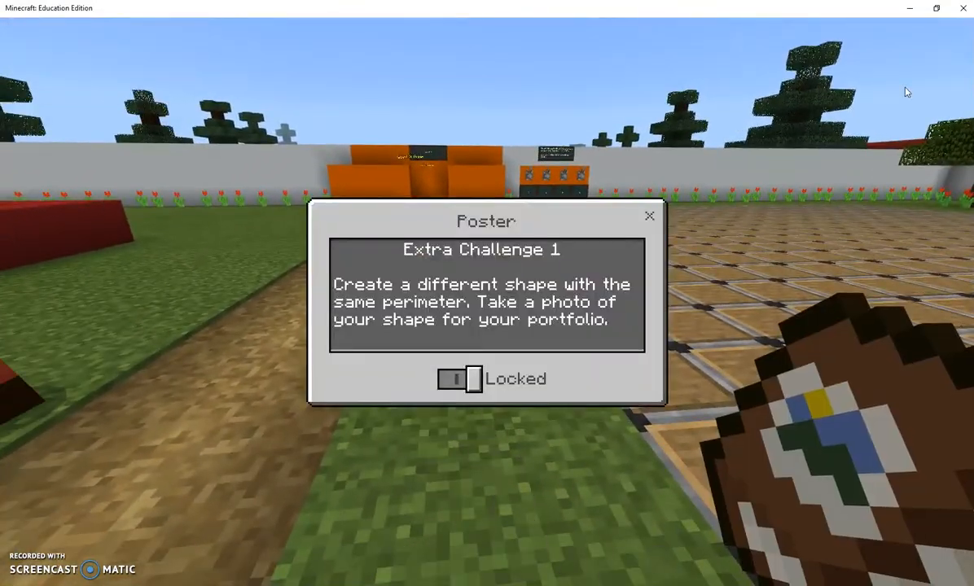
# Read the Extra Challenge 1 poster about a same-perimeter shape, then close it.
pyautogui.click(459, 378)
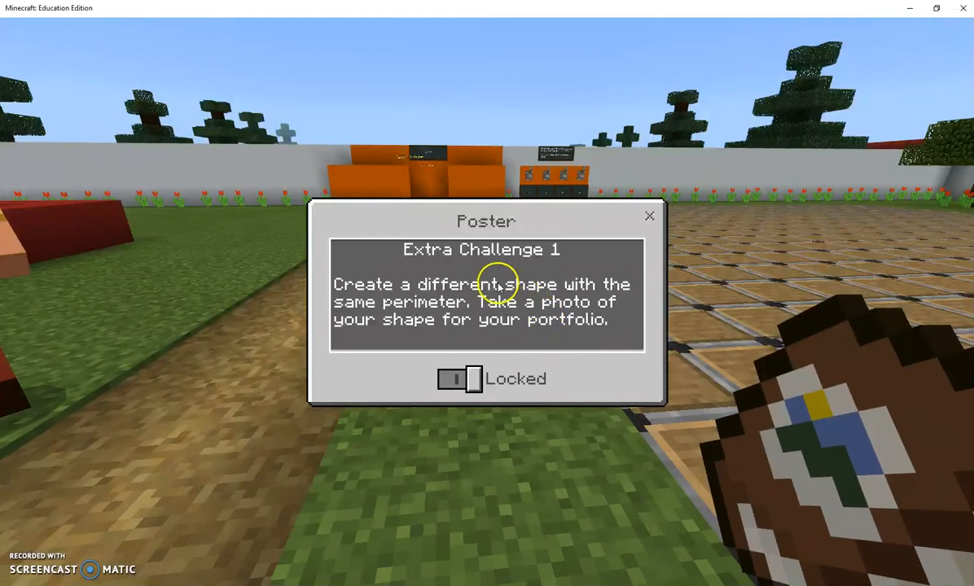
pyautogui.moveTo(560, 301)
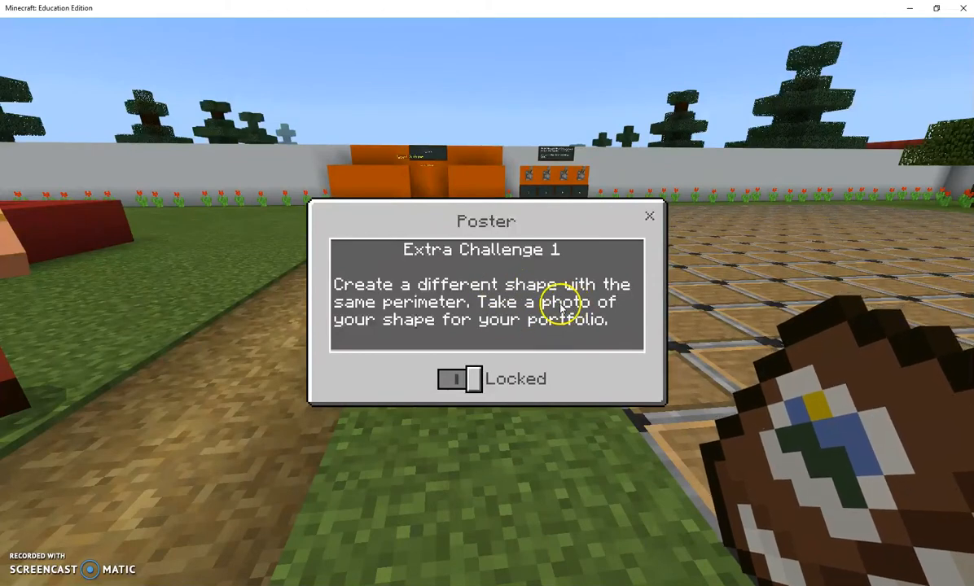
pyautogui.click(648, 215)
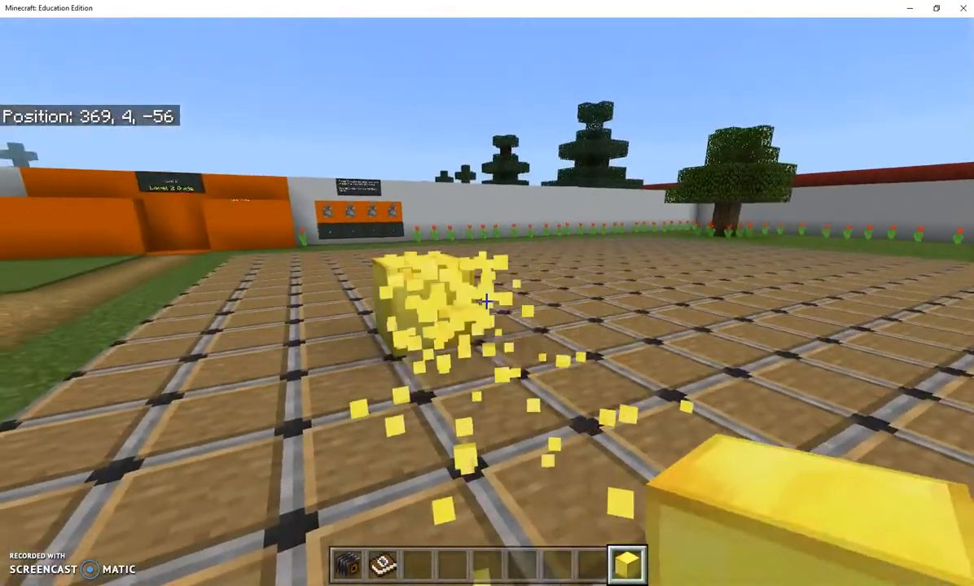
pyautogui.moveTo(487, 302)
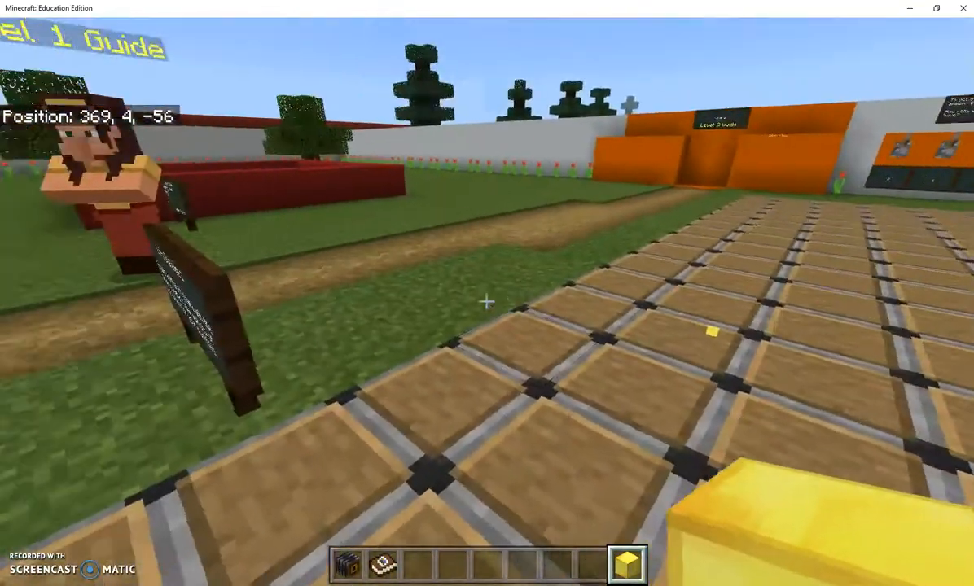
pyautogui.moveTo(487, 301)
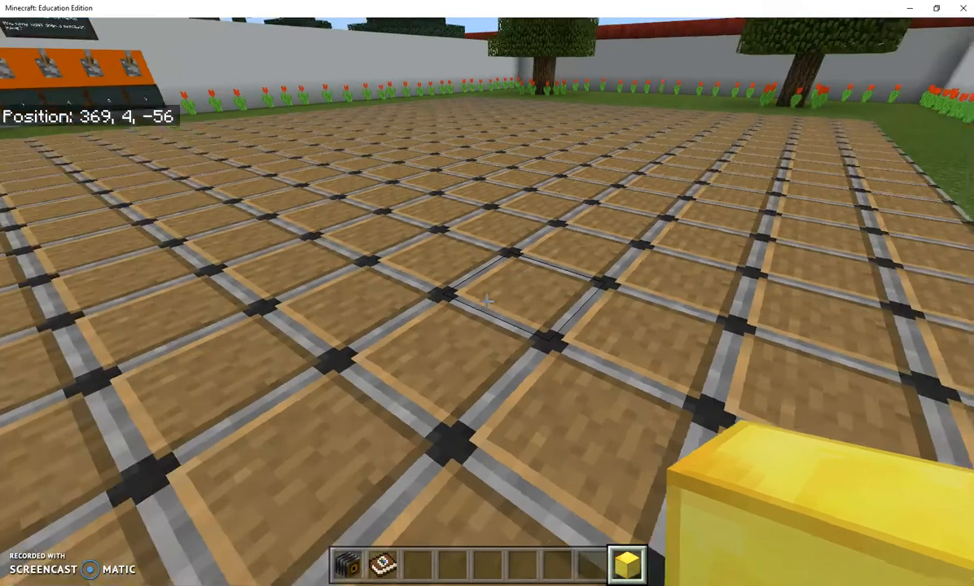
pyautogui.moveTo(487, 293)
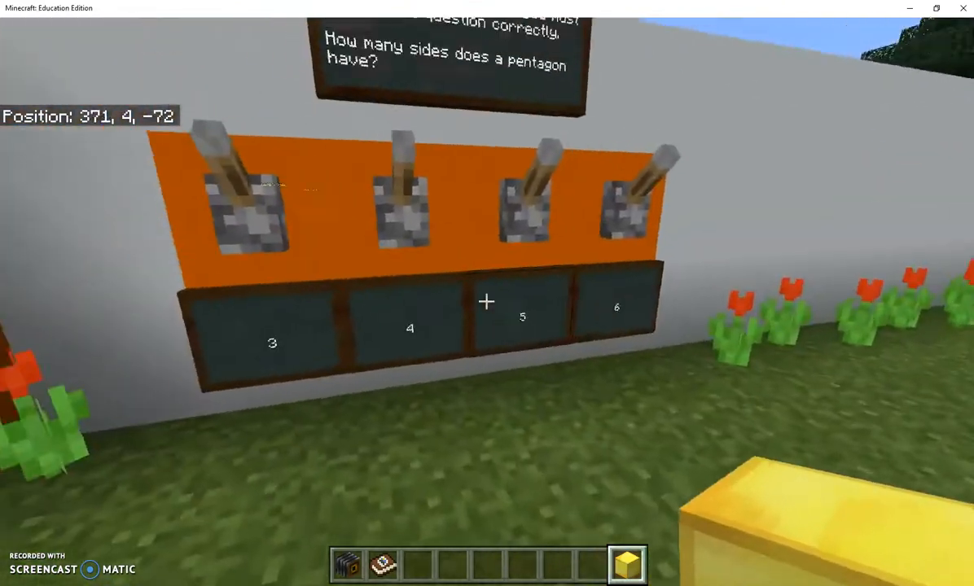
pyautogui.moveTo(487, 293)
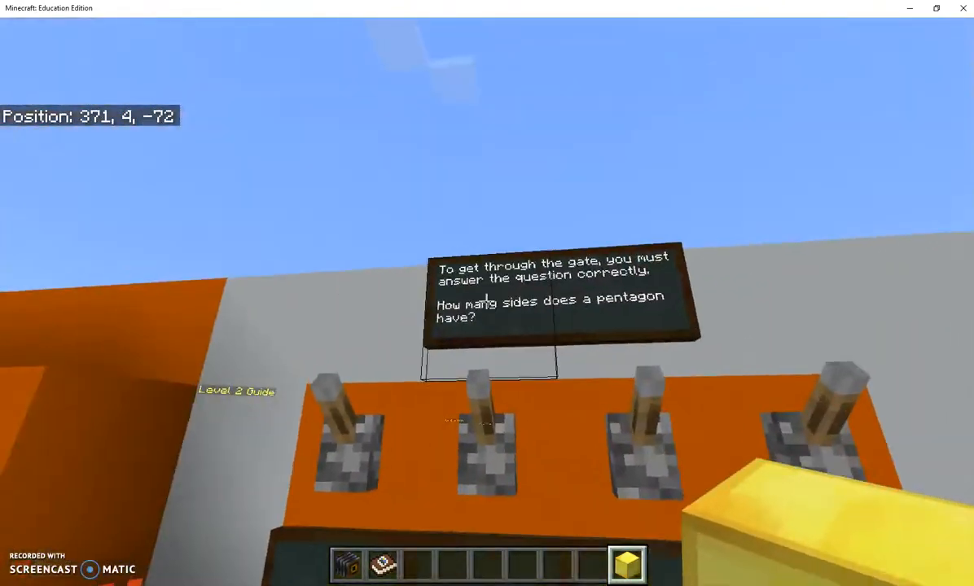
pyautogui.moveTo(487, 301)
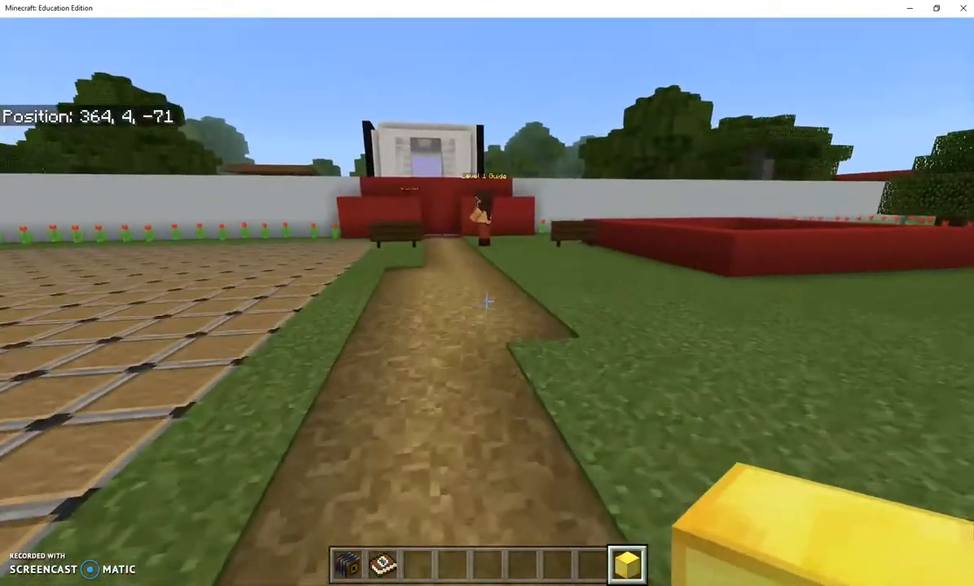
# Run /wb in chat and scroll the command help list.
pyautogui.press('w')
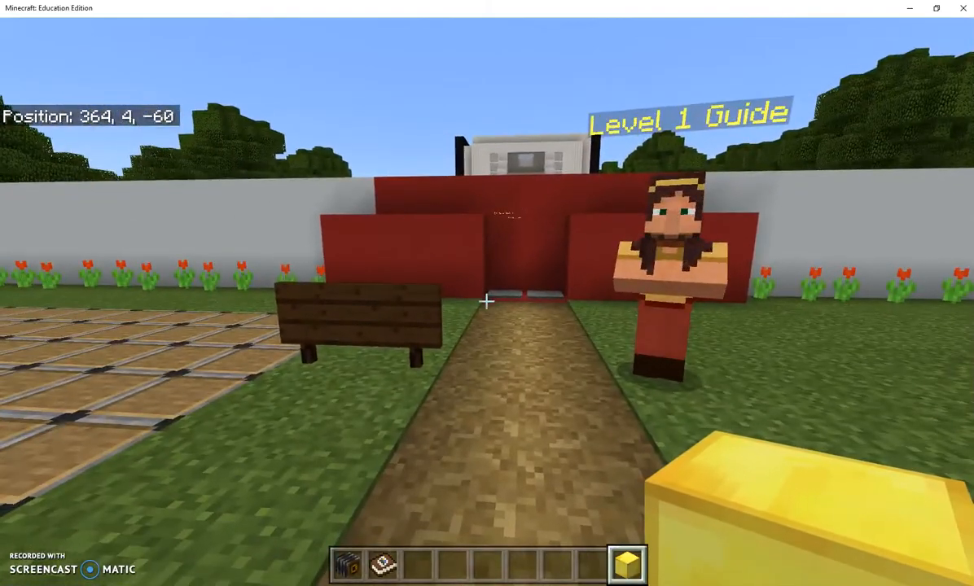
pyautogui.press('t')
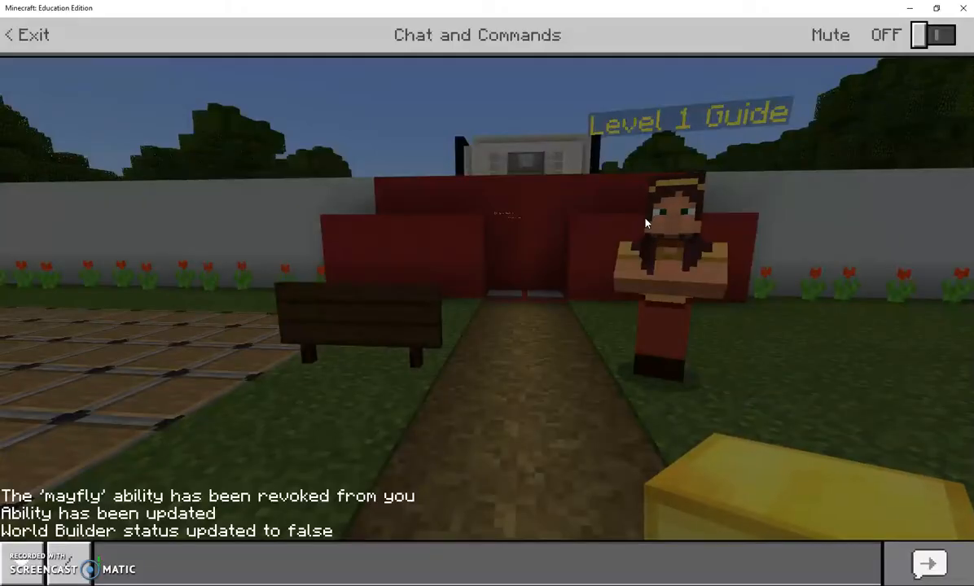
pyautogui.write('/wb')
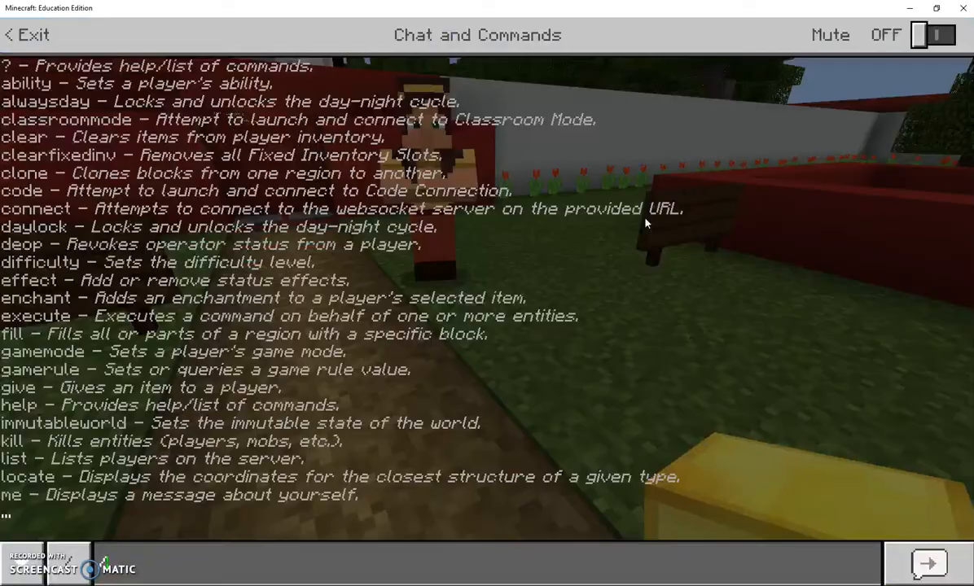
pyautogui.scroll(-3)
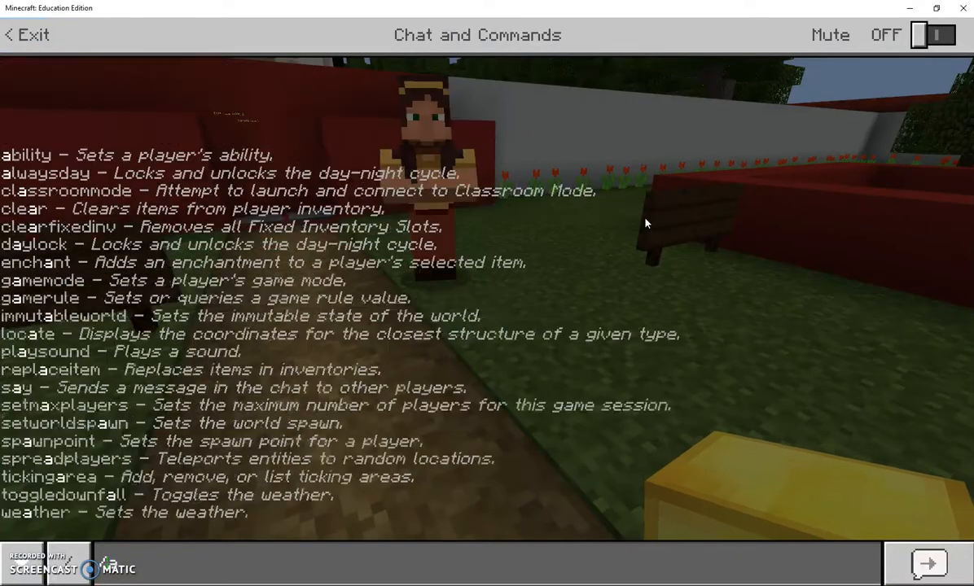
# Grant flying to everyone with /ability @a mayfly true.
pyautogui.write('ability')
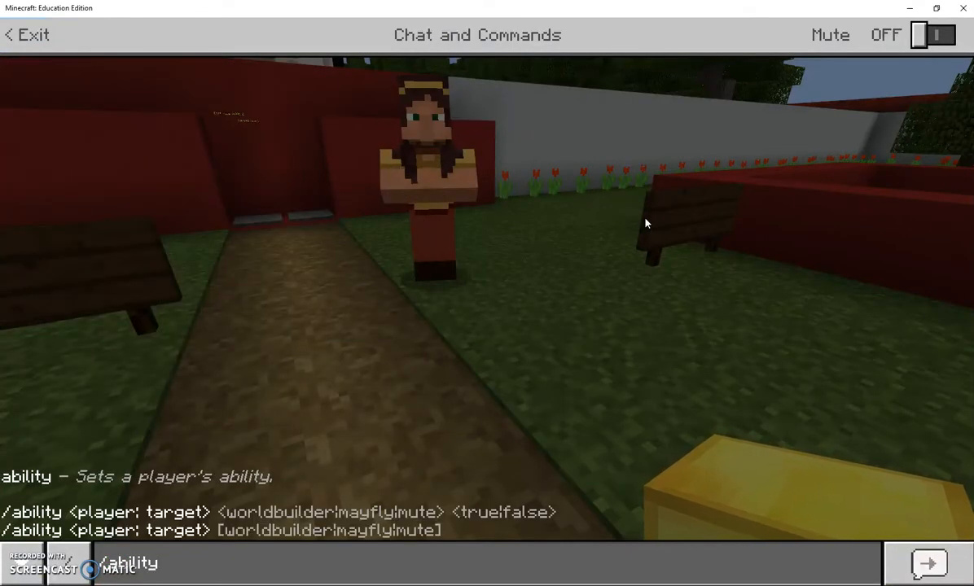
pyautogui.write('@a')
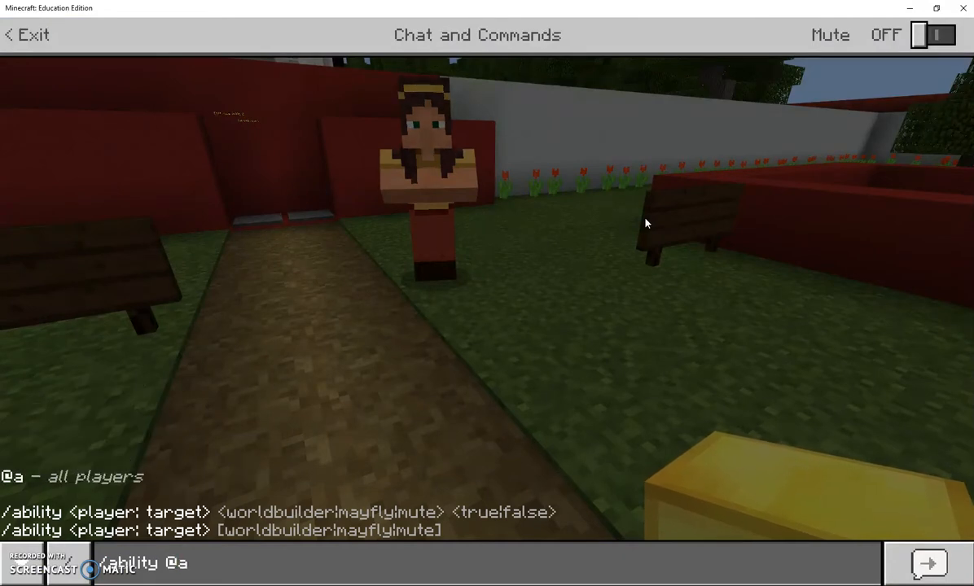
pyautogui.write('mayfly')
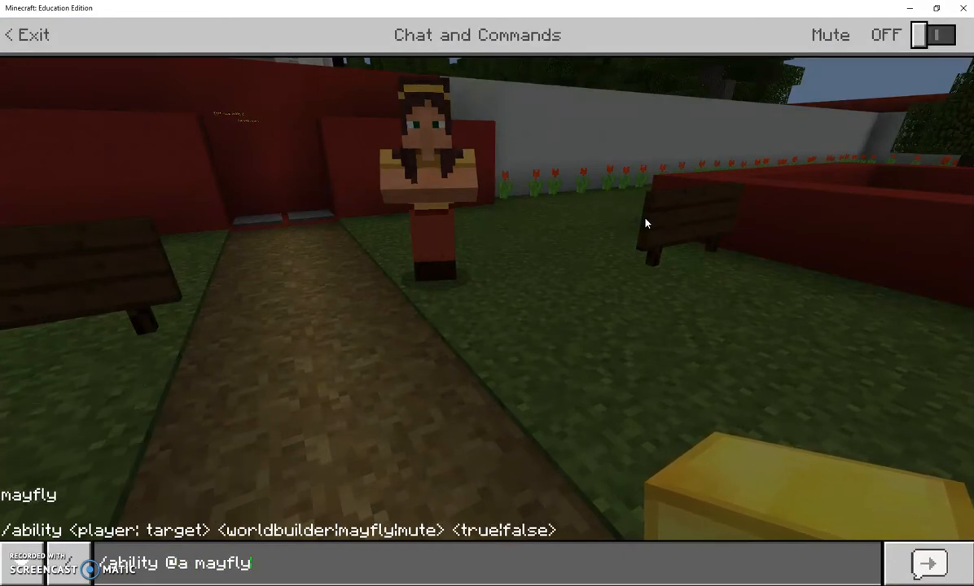
pyautogui.write('tru')
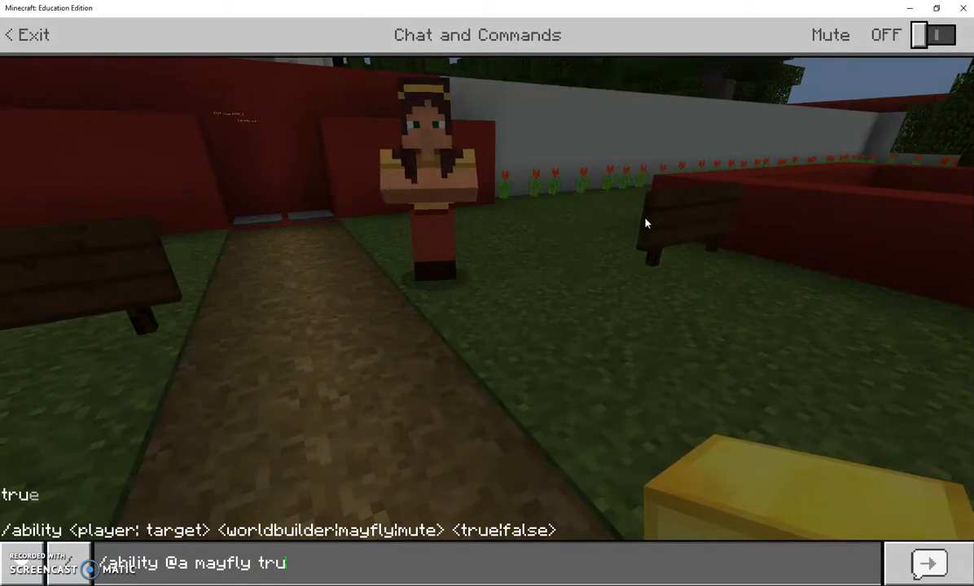
pyautogui.write('e')
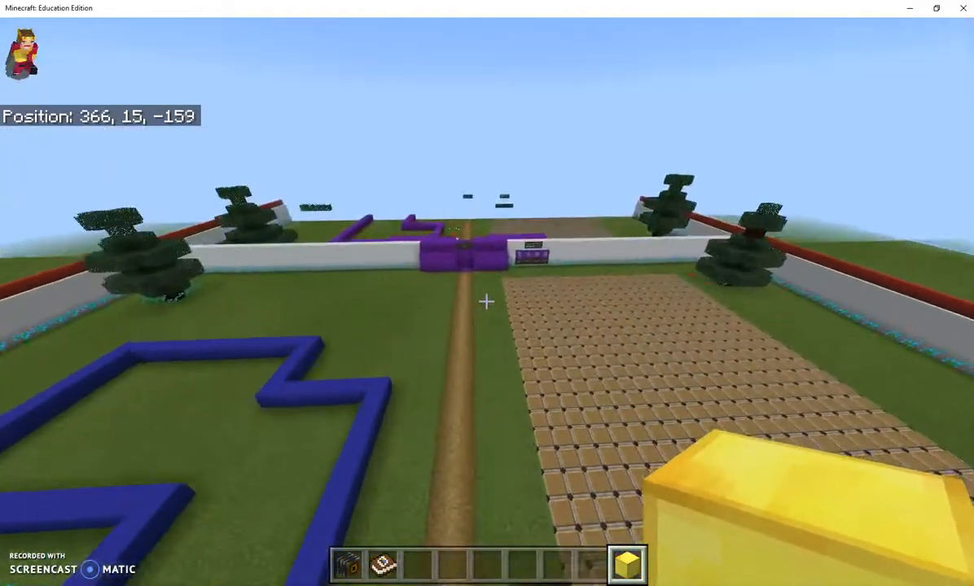
# Fly to the Finishing Guide, read its congratulations dialog and close it.
pyautogui.press('w')
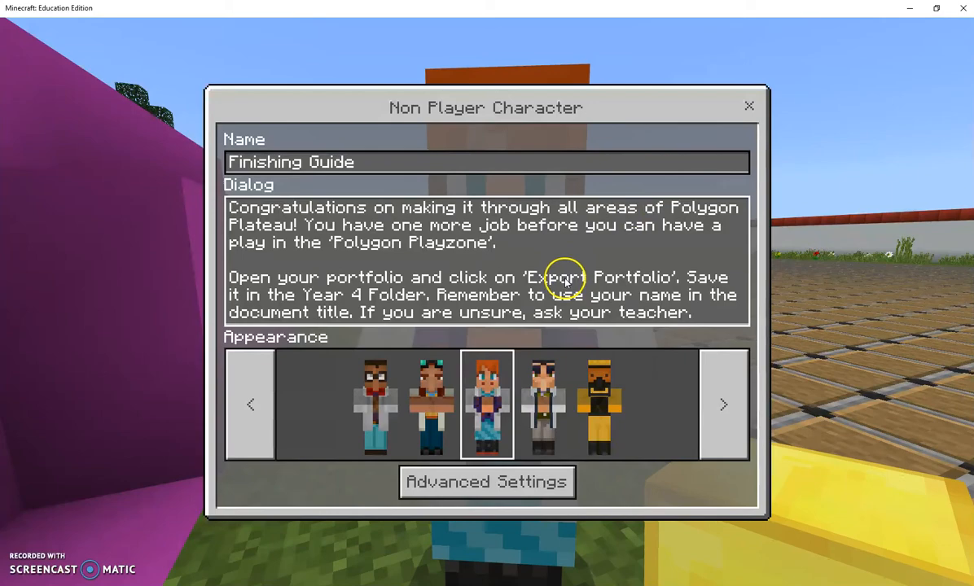
pyautogui.moveTo(749, 108)
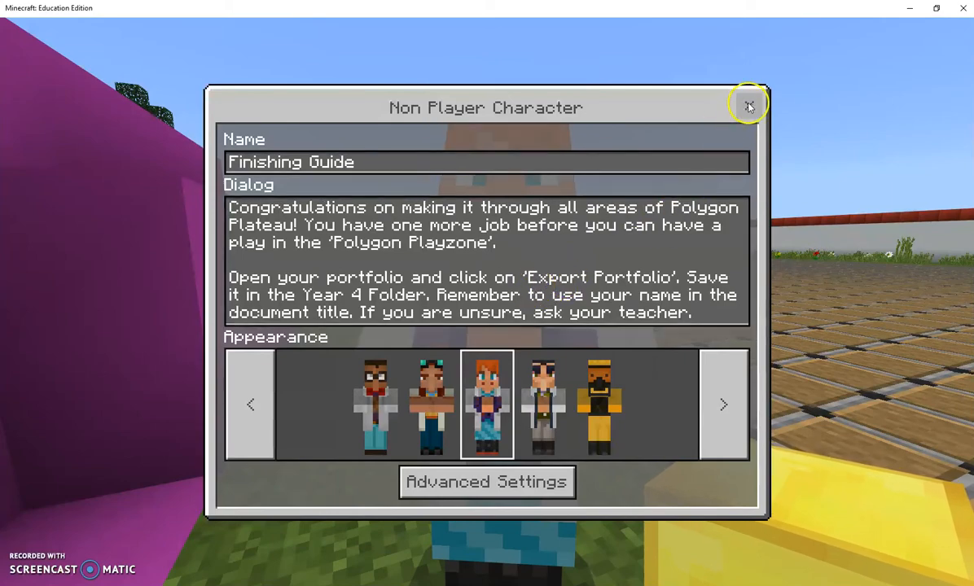
pyautogui.click(749, 107)
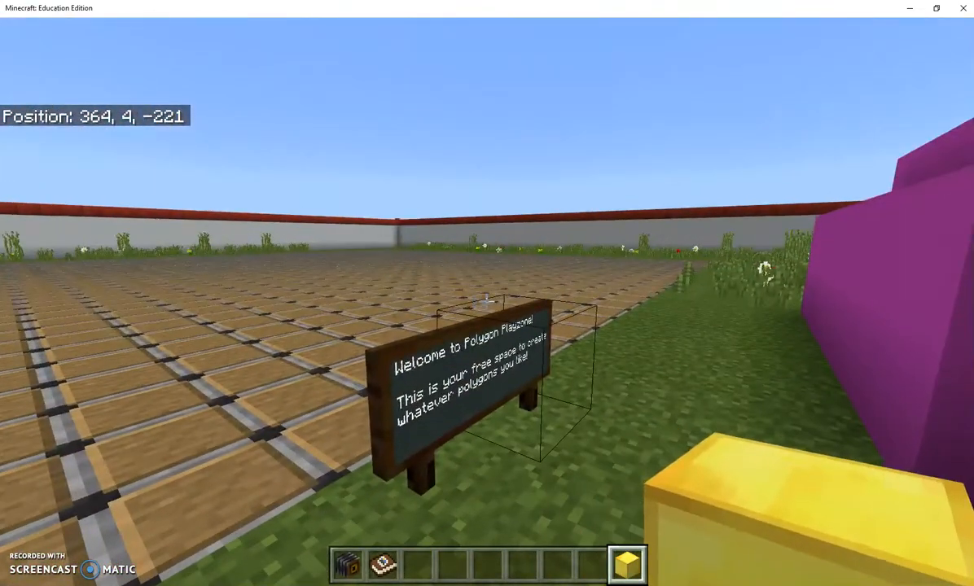